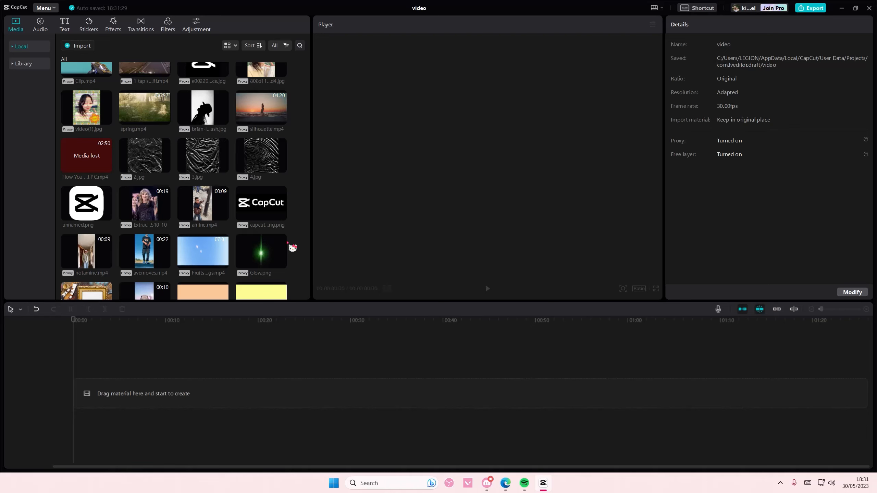
{"action": "mouse_move", "coordinate": [75, 35]}
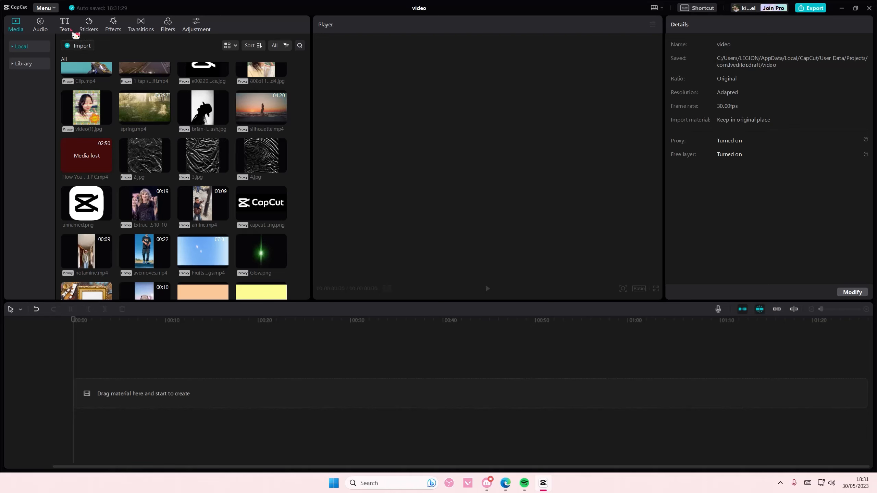
Add the caption 'come inside of my heart' in Jumper font, size 20, stretched to about 4 seconds 20.
{"action": "left_click", "coordinate": [64, 24]}
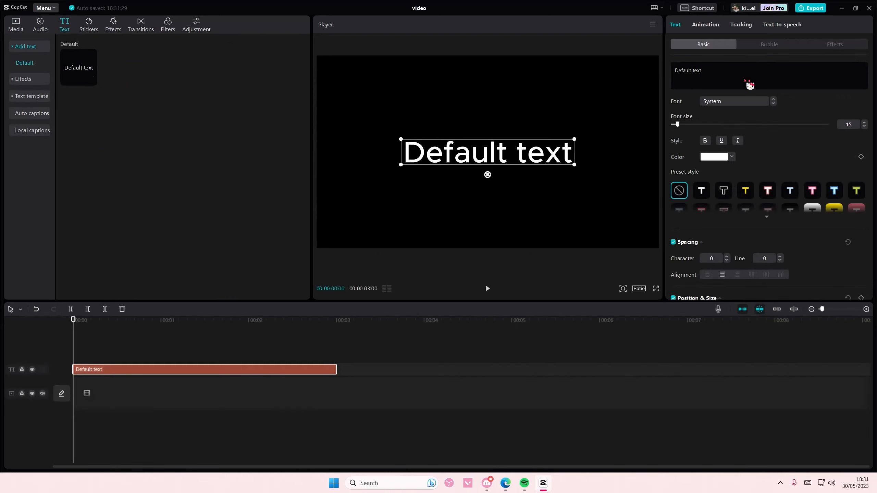
{"action": "type", "text": "come inside"}
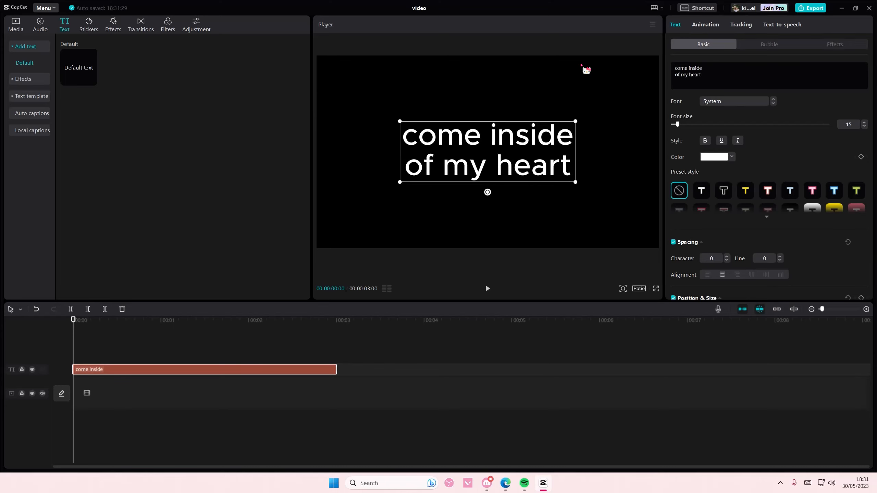
{"action": "left_click", "coordinate": [734, 101]}
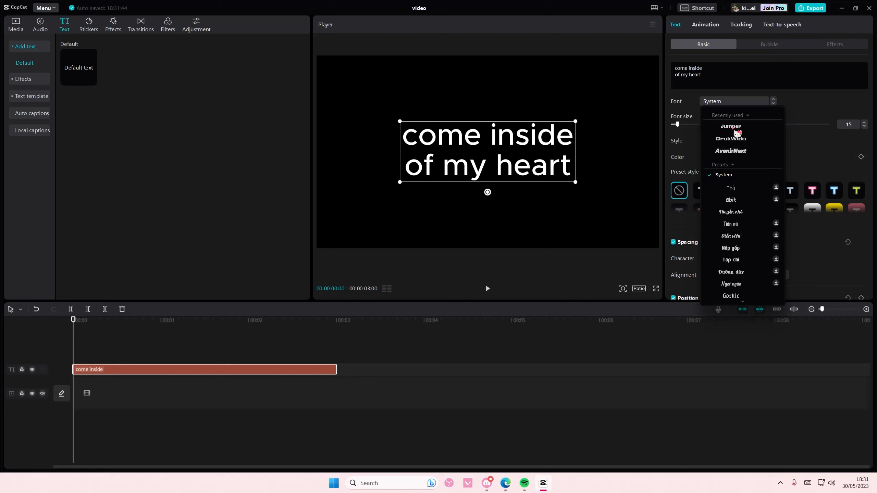
{"action": "left_click", "coordinate": [730, 126]}
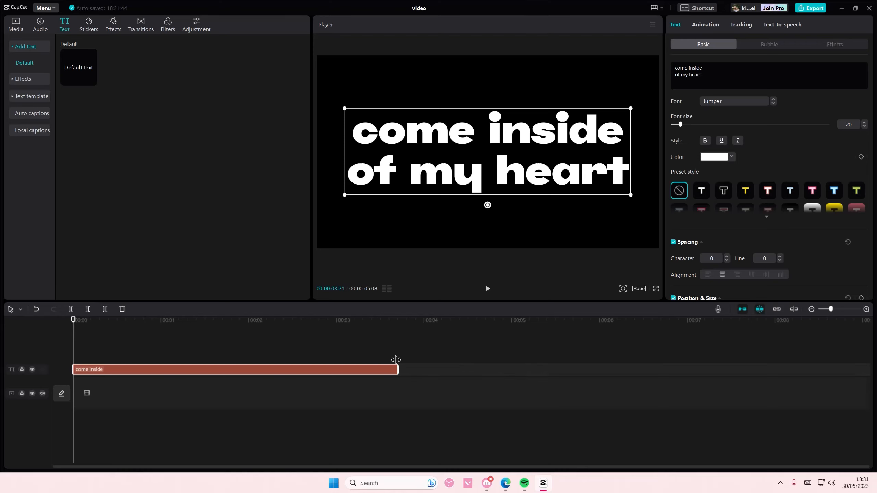
{"action": "left_click_drag", "start_coordinate": [398, 369], "coordinate": [482, 369]}
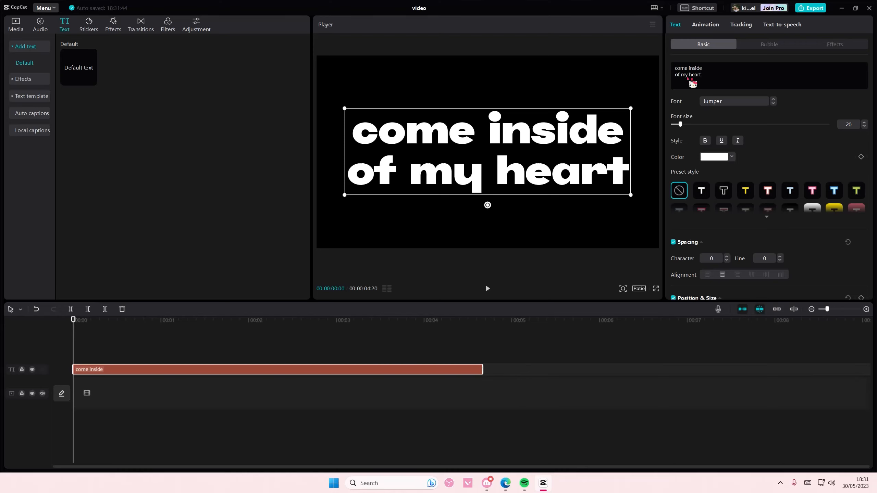
Colour 'inside of my heart' black so the first copy shows only 'come' in white.
{"action": "double_click", "coordinate": [555, 172]}
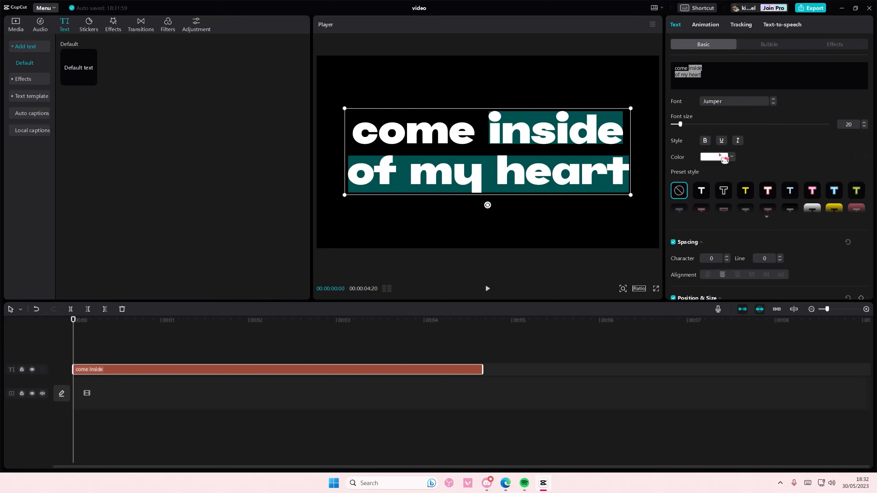
{"action": "left_click", "coordinate": [714, 157]}
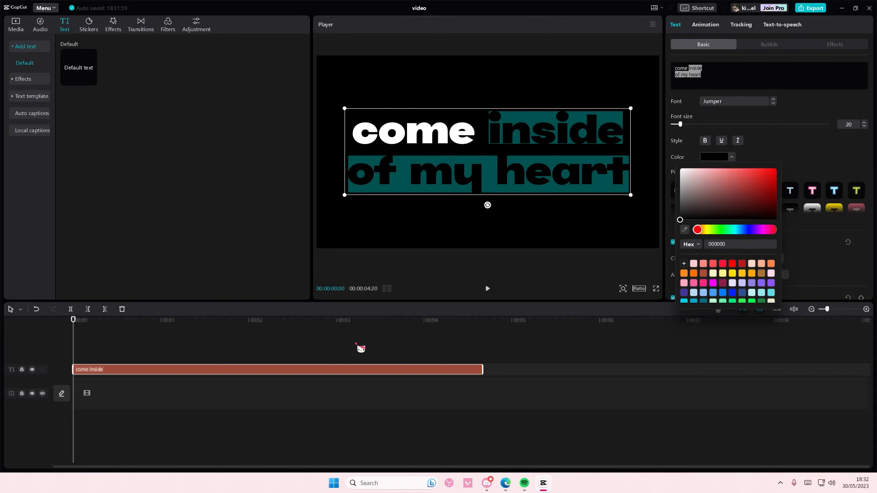
{"action": "left_click", "coordinate": [732, 157]}
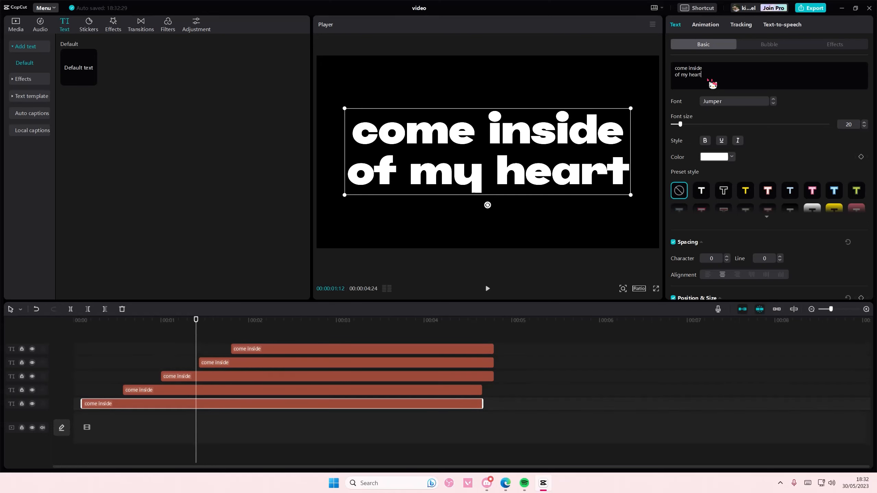
Blacken the trailing words on each copy and colour 'heart' red on the last one.
{"action": "left_click", "coordinate": [713, 157]}
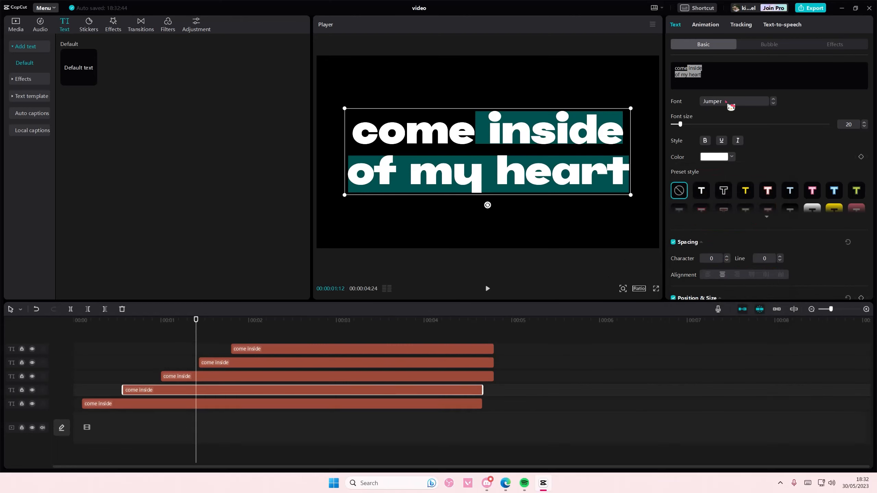
{"action": "left_click", "coordinate": [715, 157]}
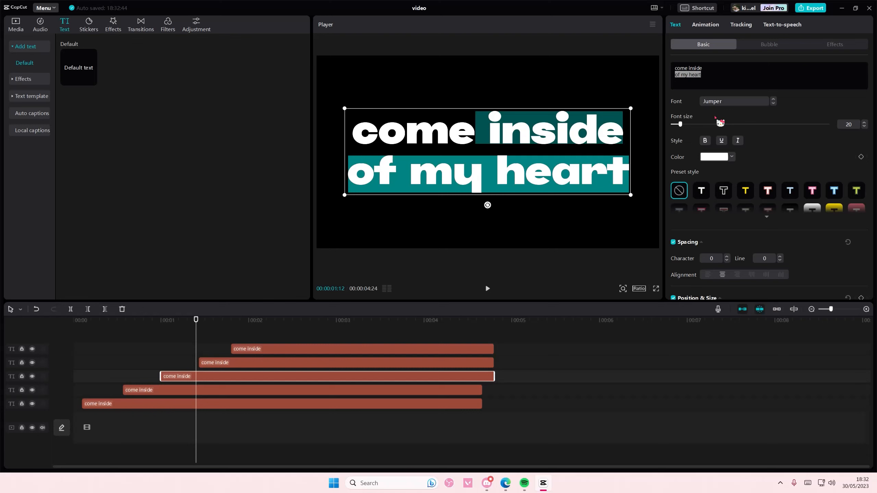
{"action": "left_click", "coordinate": [732, 157]}
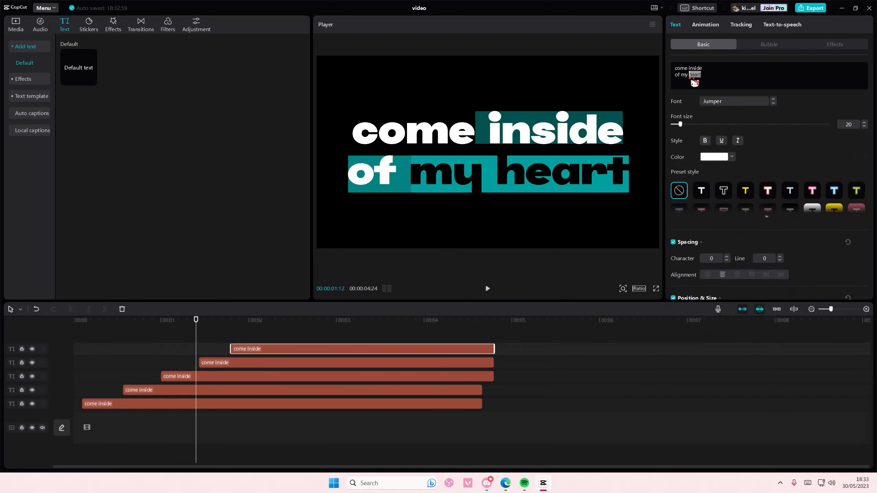
{"action": "left_click", "coordinate": [714, 157]}
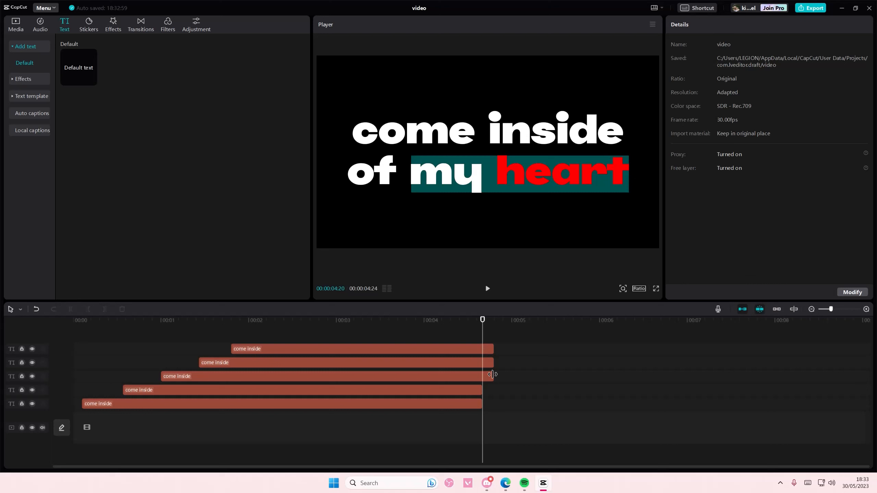
Retime the stacked copies so each starts slightly later than the previous.
{"action": "left_click", "coordinate": [342, 362]}
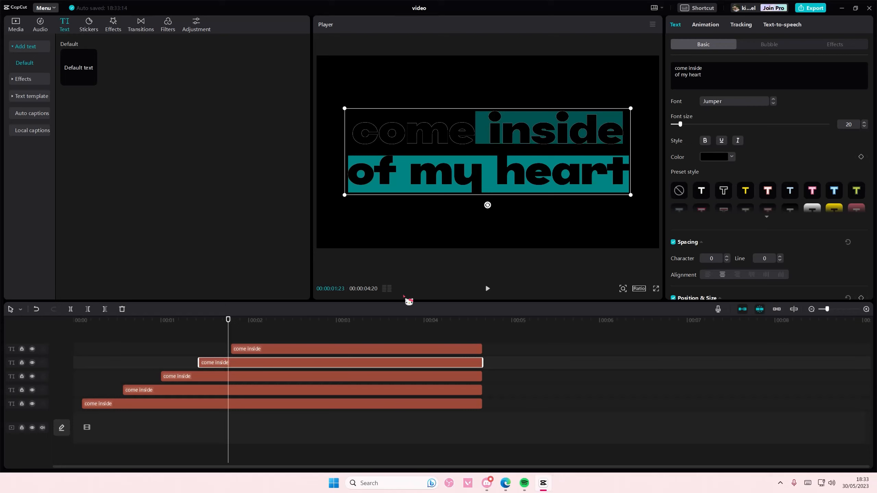
{"action": "left_click_drag", "start_coordinate": [228, 319], "coordinate": [194, 320]}
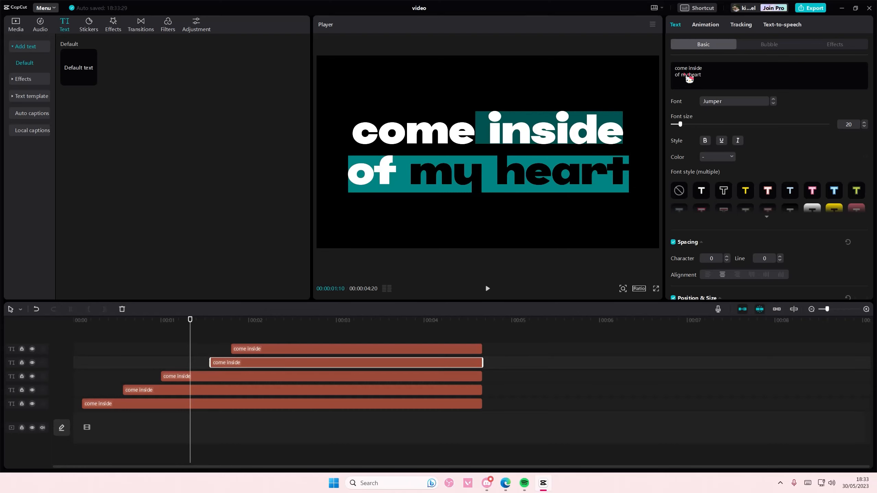
{"action": "left_click", "coordinate": [730, 157]}
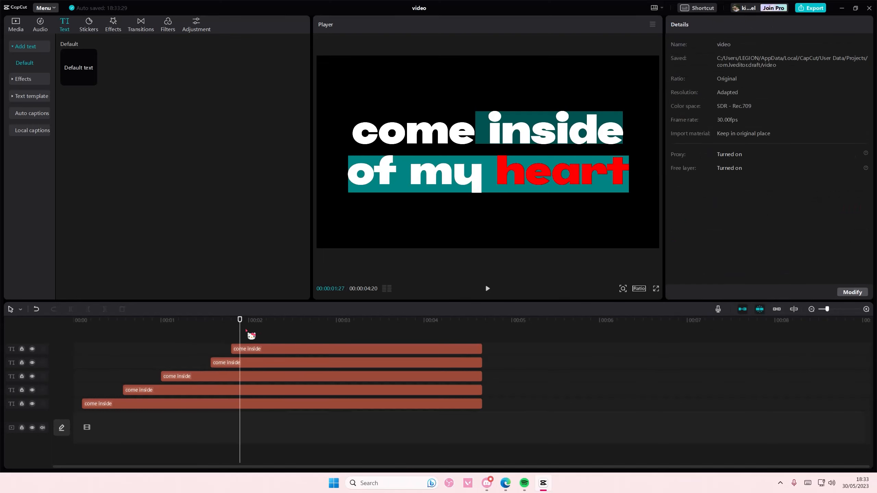
{"action": "left_click", "coordinate": [273, 320]}
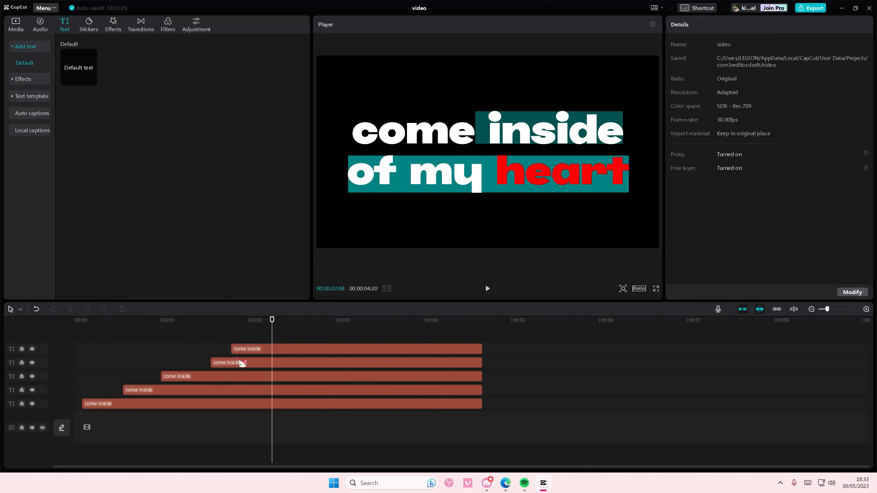
{"action": "left_click_drag", "start_coordinate": [272, 319], "coordinate": [199, 319]}
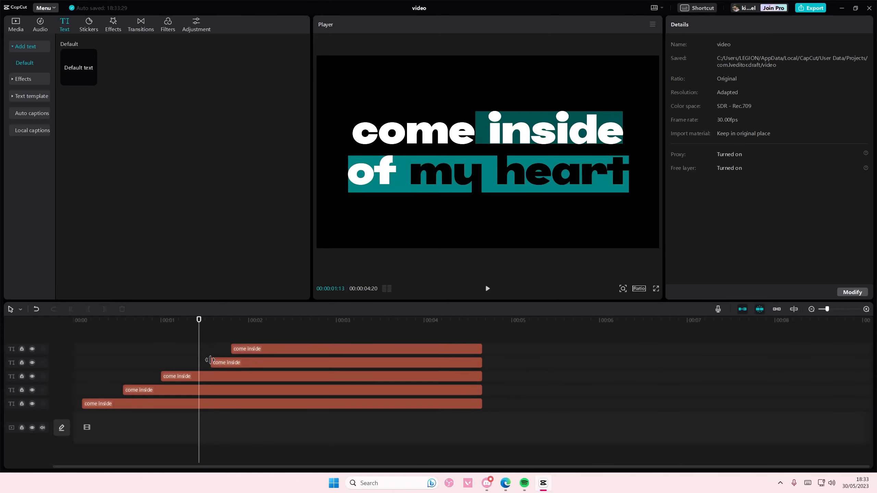
Merge the captions into a compound clip, add the Lens Edge Glow effect and preview the glow.
{"action": "left_click", "coordinate": [224, 377]}
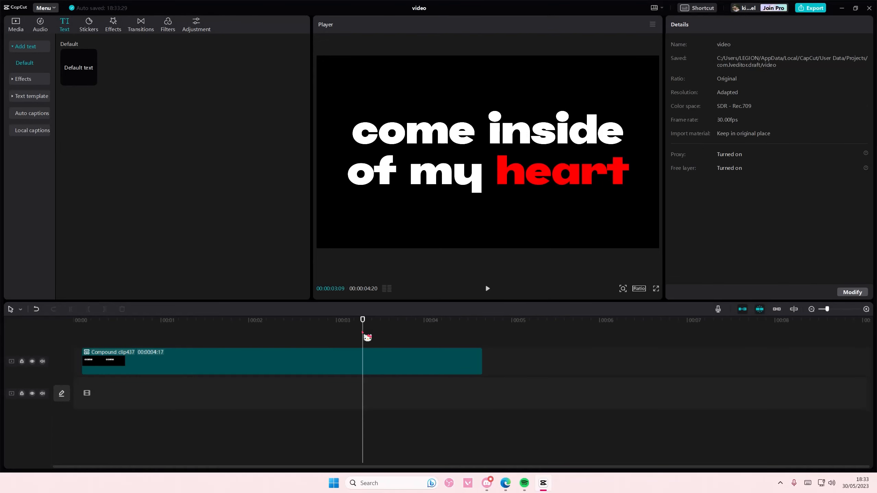
{"action": "left_click", "coordinate": [96, 320]}
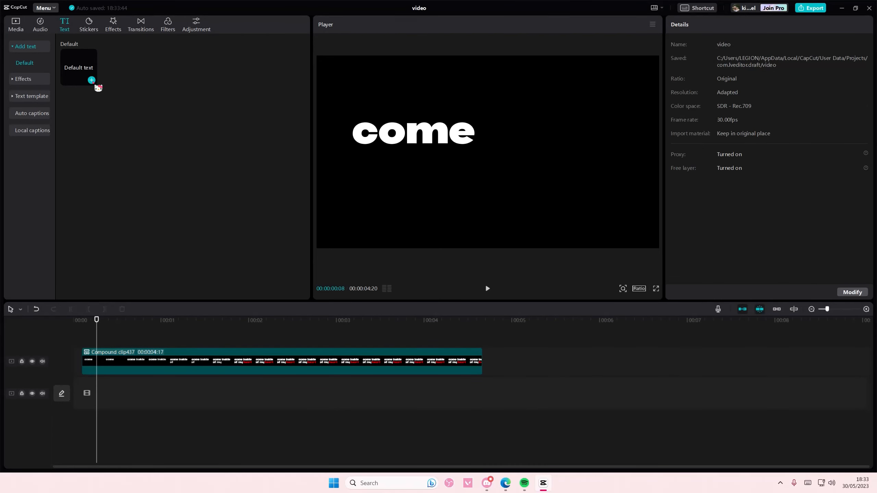
{"action": "left_click", "coordinate": [112, 24]}
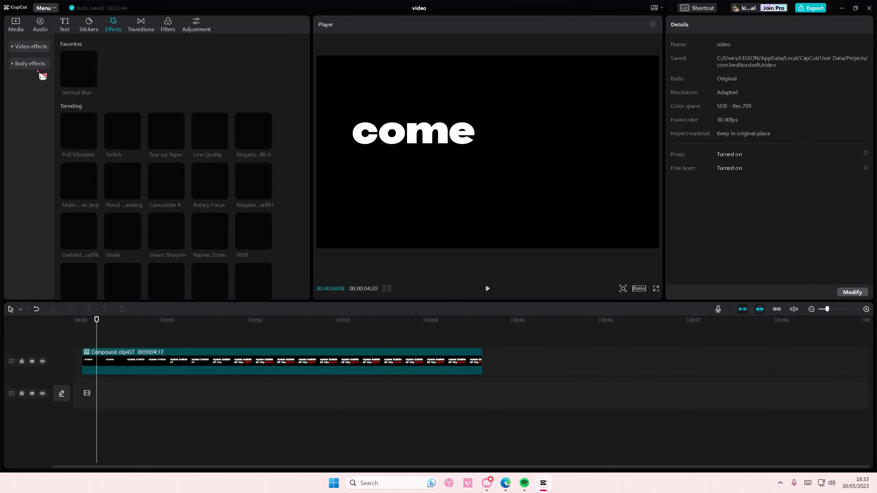
{"action": "left_click", "coordinate": [30, 47]}
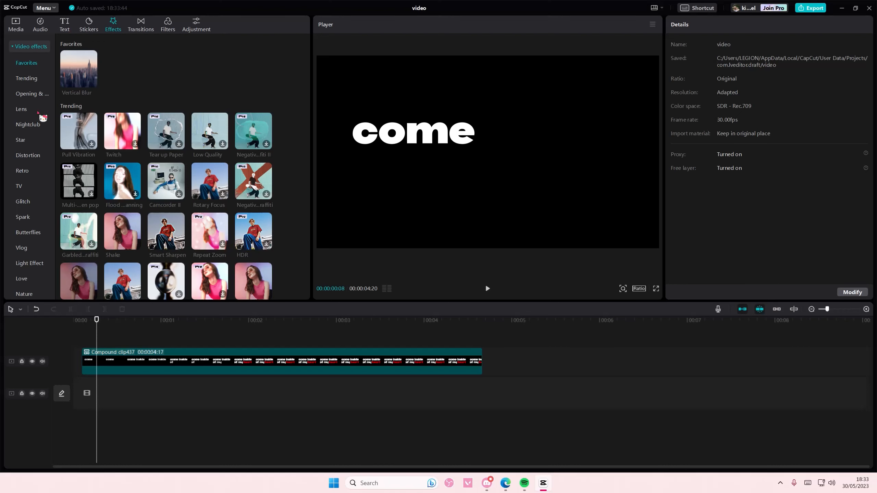
{"action": "left_click", "coordinate": [22, 109]}
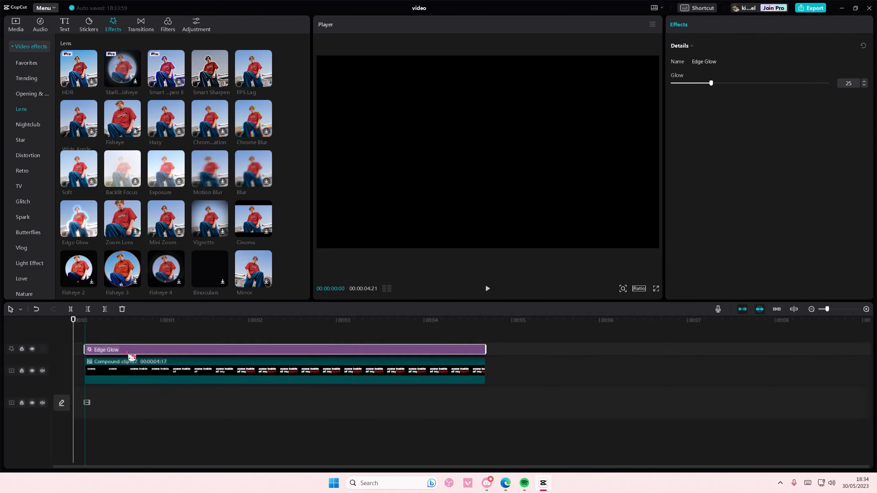
{"action": "left_click", "coordinate": [126, 319]}
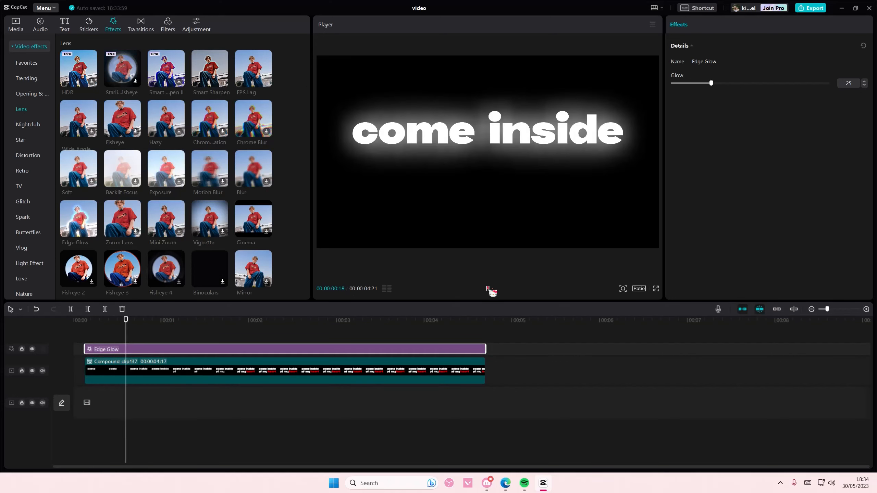